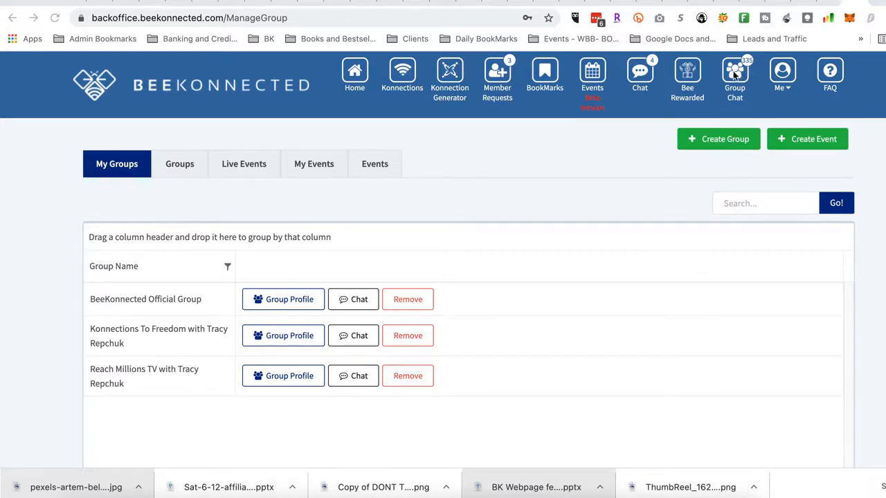
- Browse the Groups, Live Events and My Events tabs, ending on the empty Events list
left_click(782, 74)
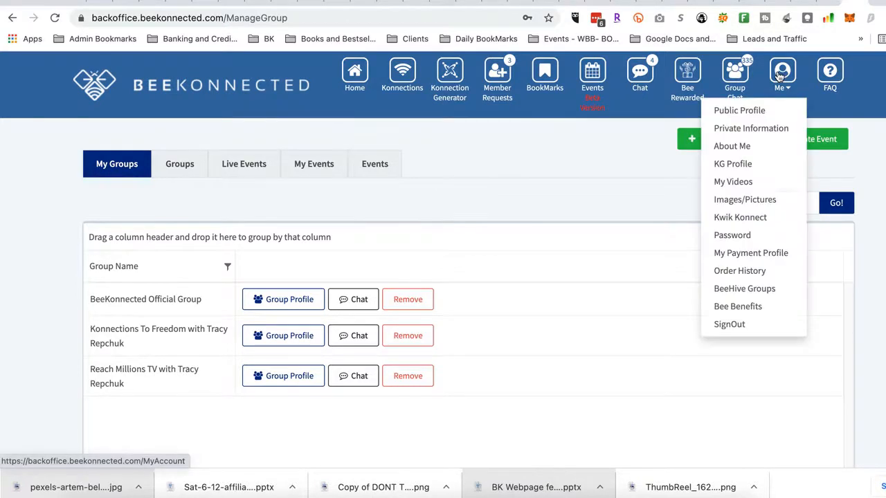
mouse_move(744, 288)
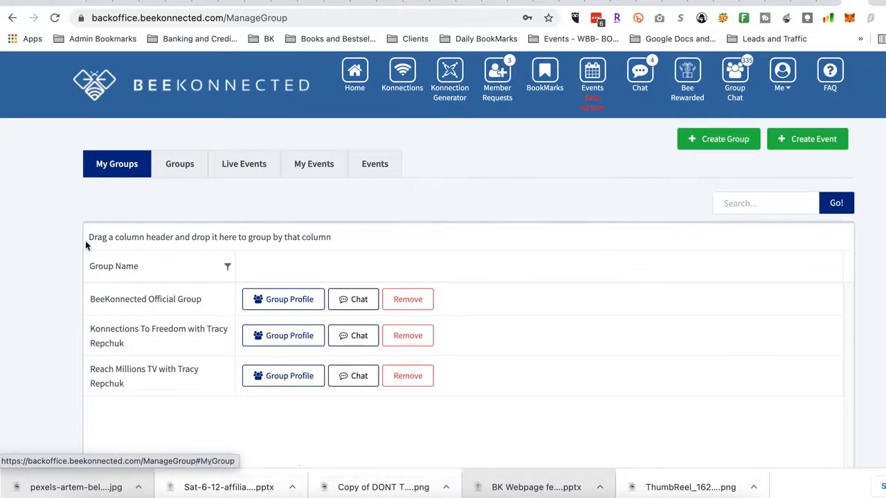
mouse_move(582, 416)
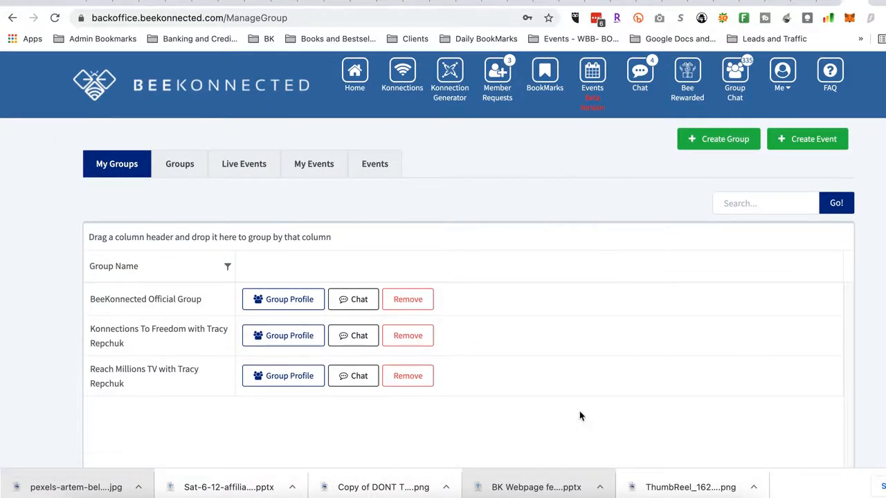
mouse_move(138, 348)
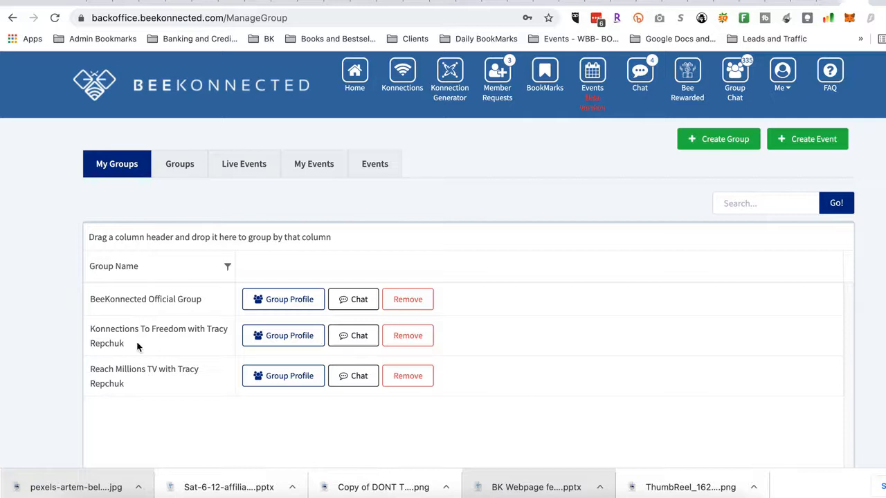
mouse_move(165, 277)
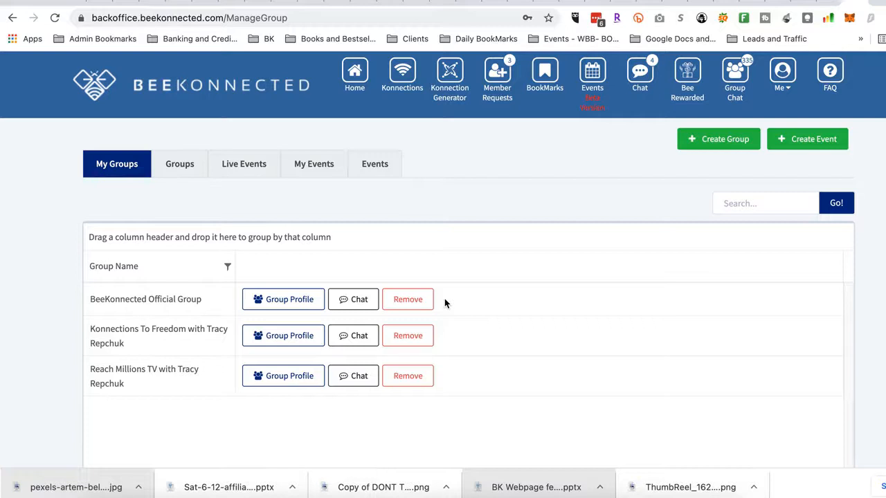
left_click(179, 164)
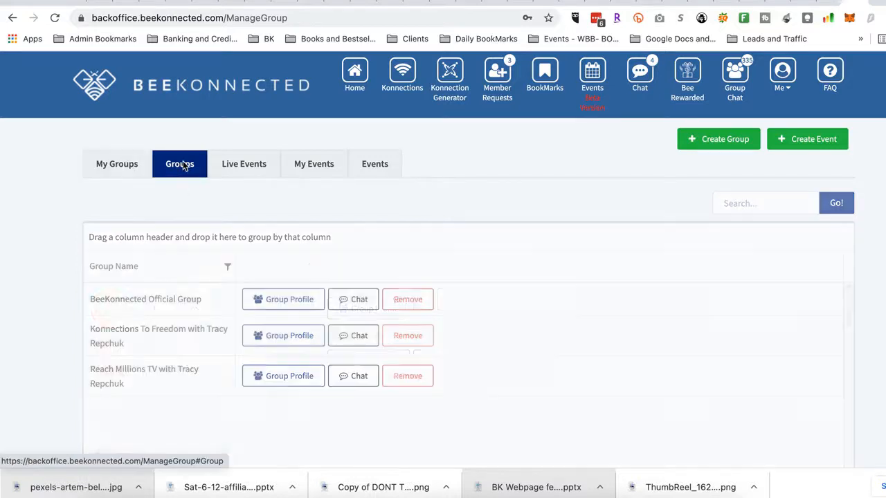
left_click(180, 164)
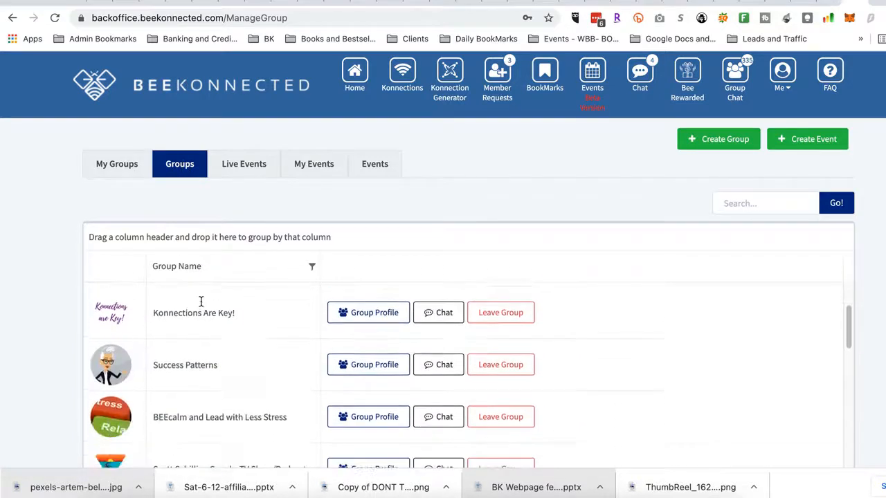
scroll("up", 3)
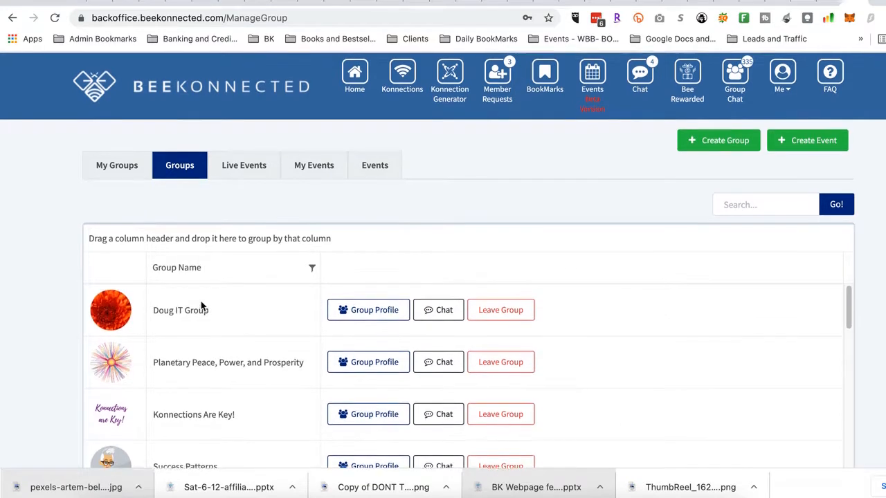
left_click(244, 165)
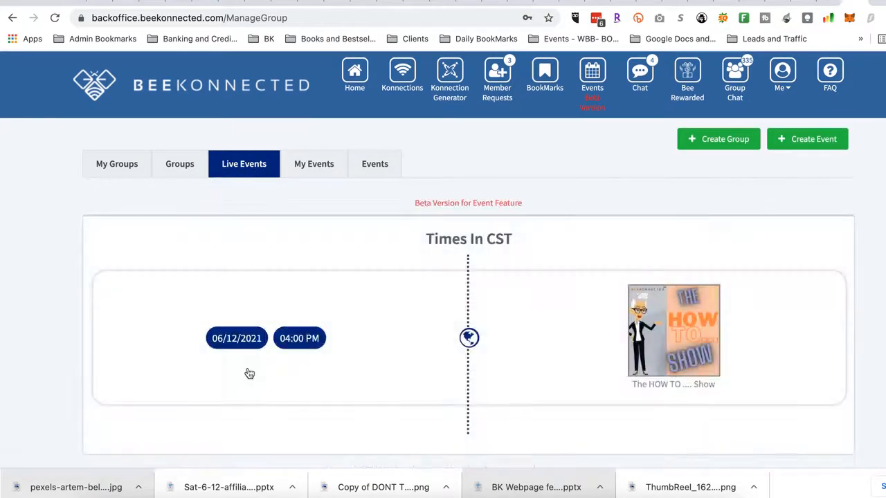
scroll("down", 3)
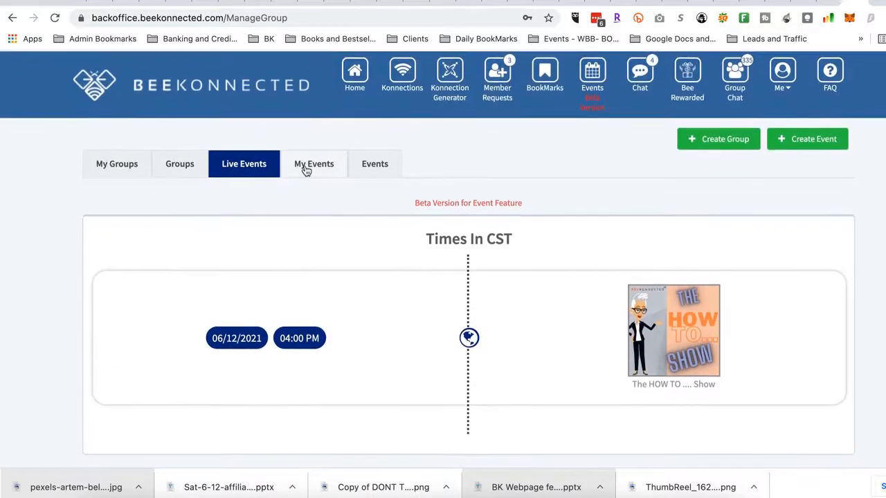
left_click(313, 164)
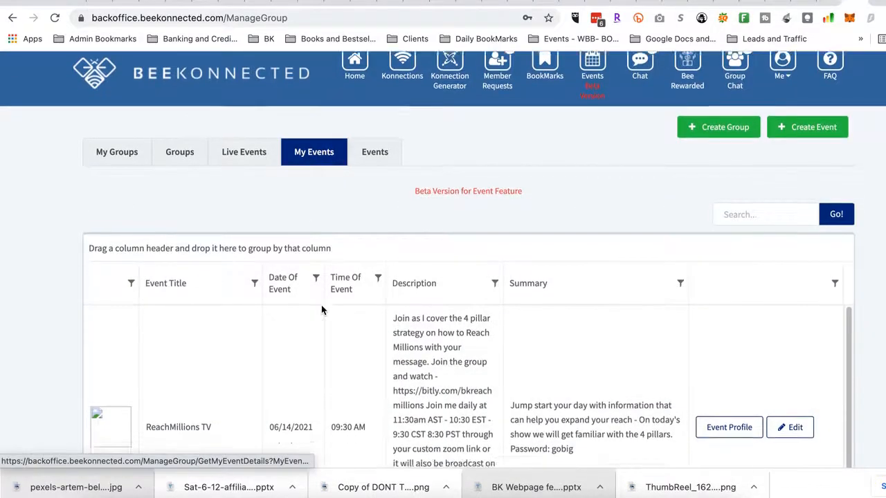
scroll("down", 3)
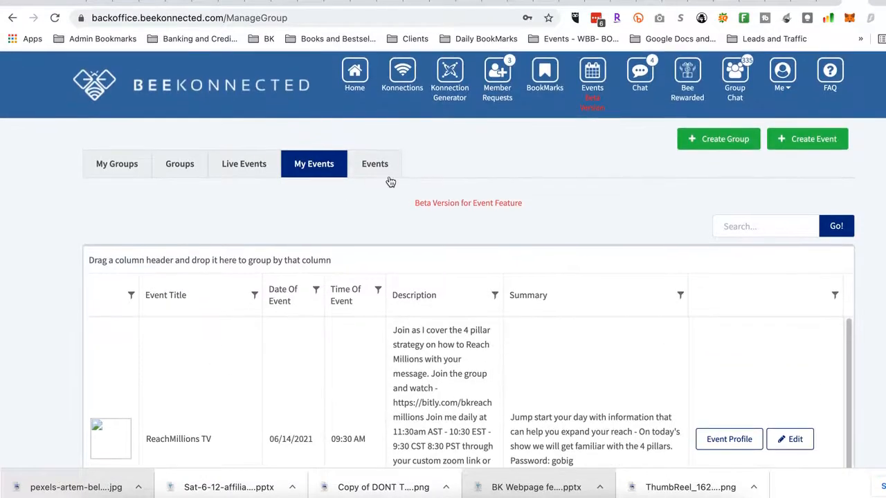
left_click(374, 163)
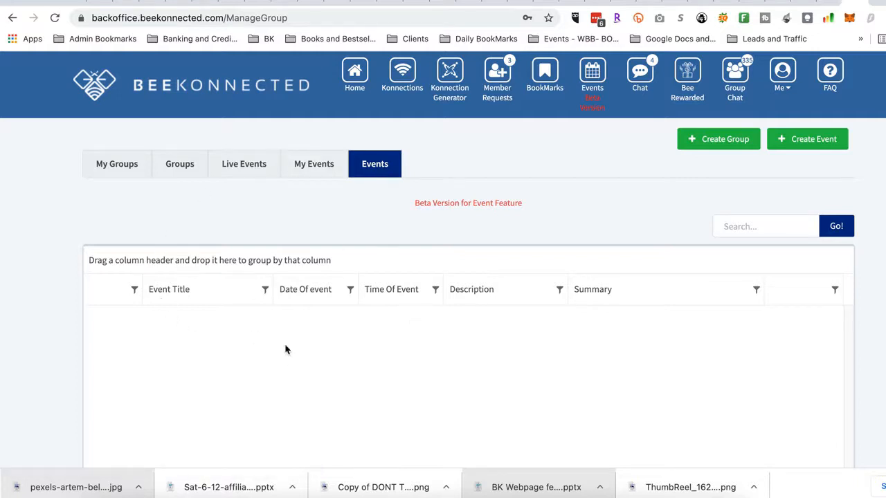
mouse_move(489, 374)
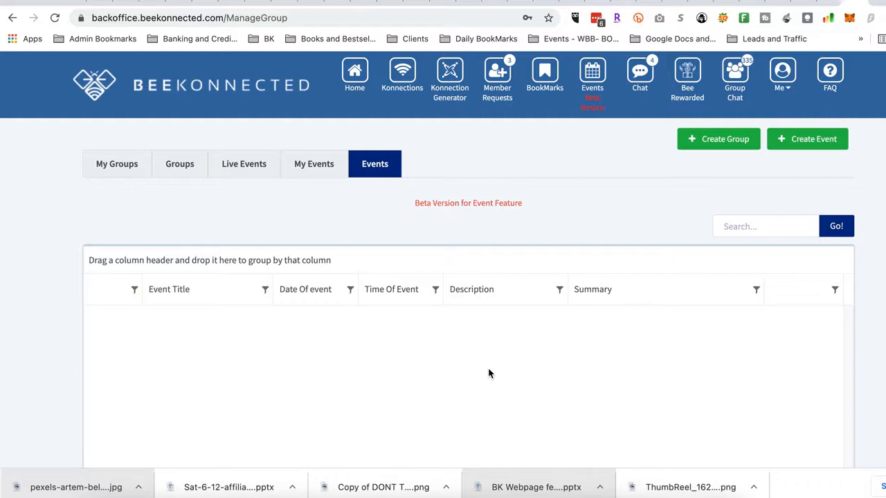
mouse_move(166, 191)
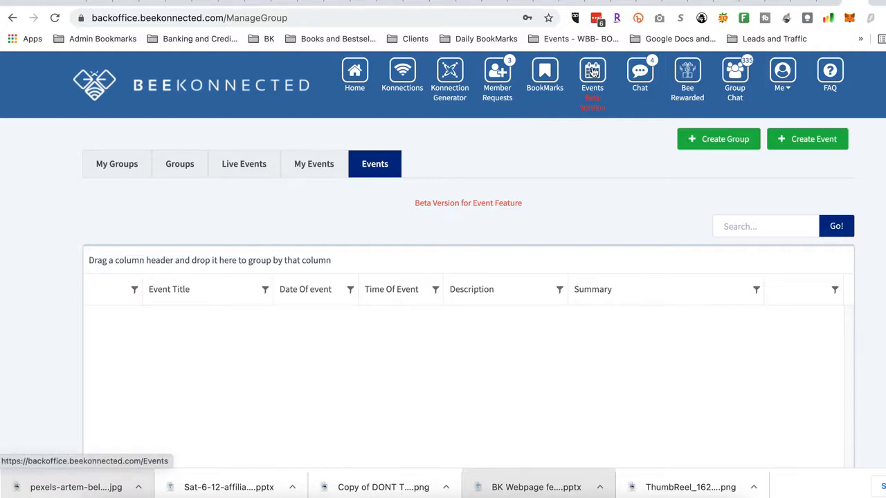
- Create a new event and choose the Konnections To Freedom with Tracy Repchuk group
left_click(592, 72)
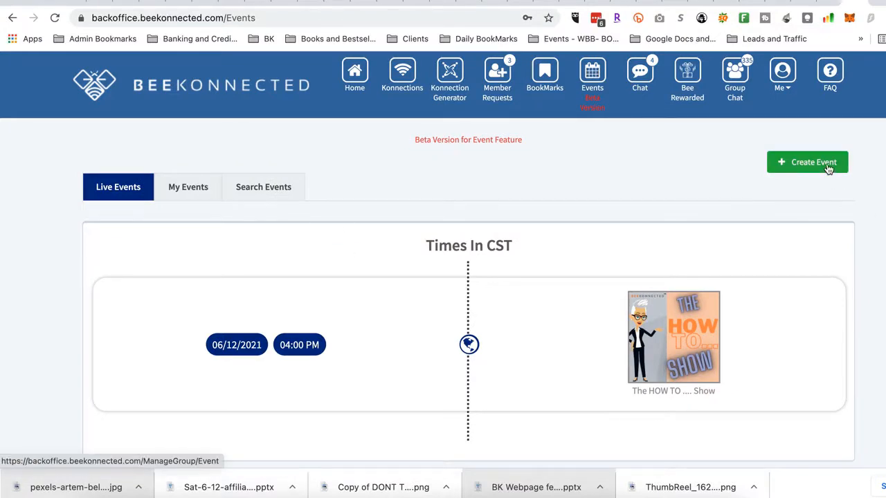
left_click(807, 162)
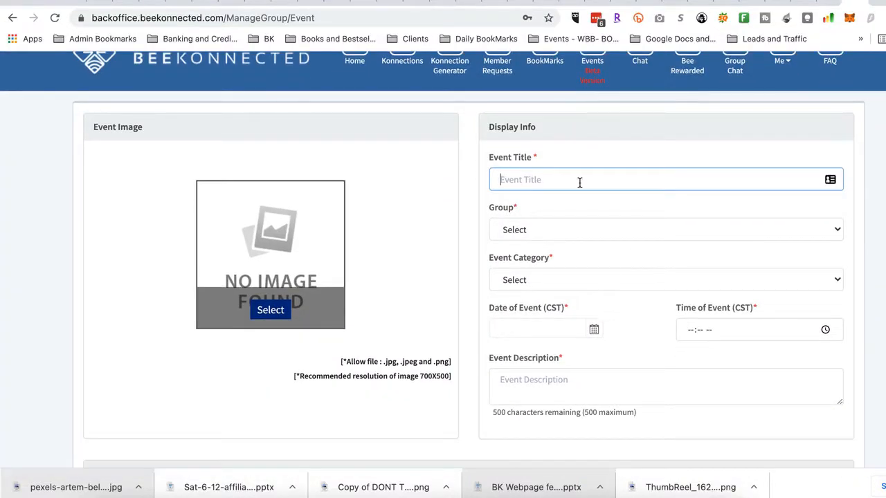
scroll("down", 3)
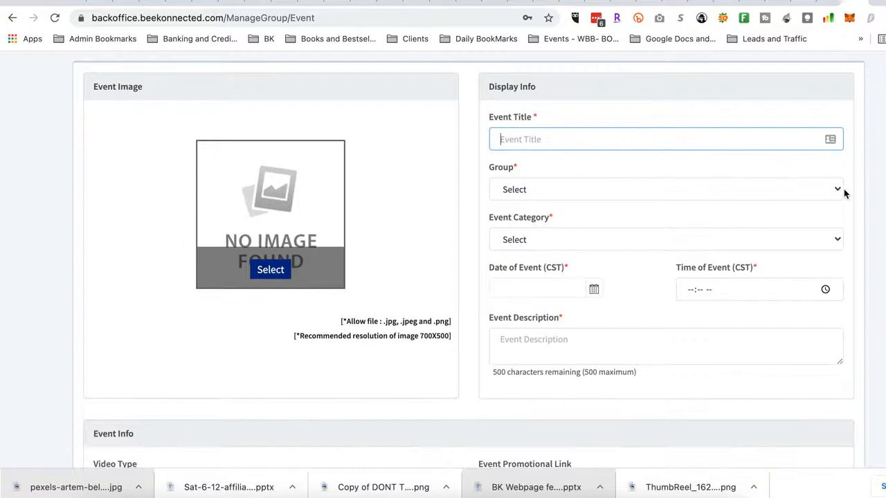
left_click(664, 189)
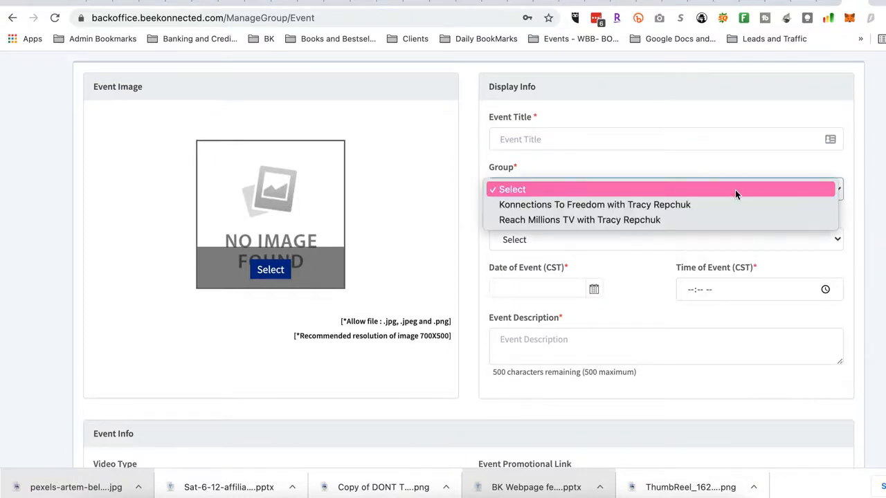
mouse_move(594, 204)
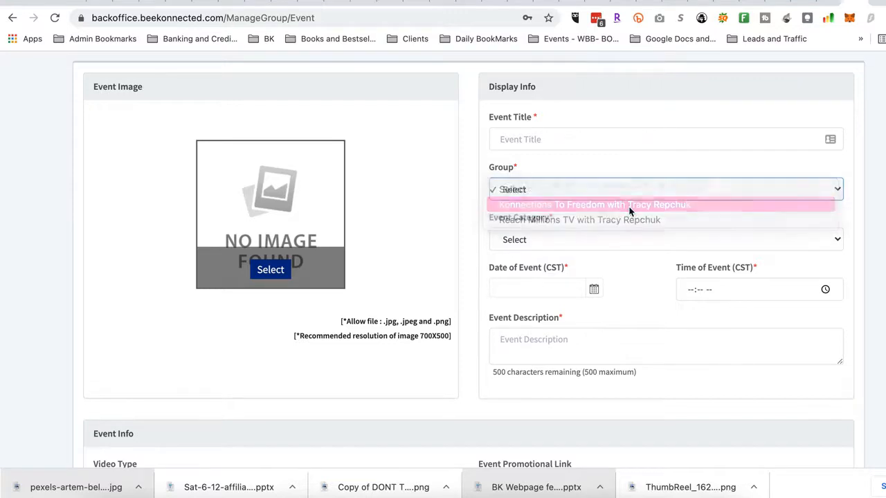
left_click(593, 204)
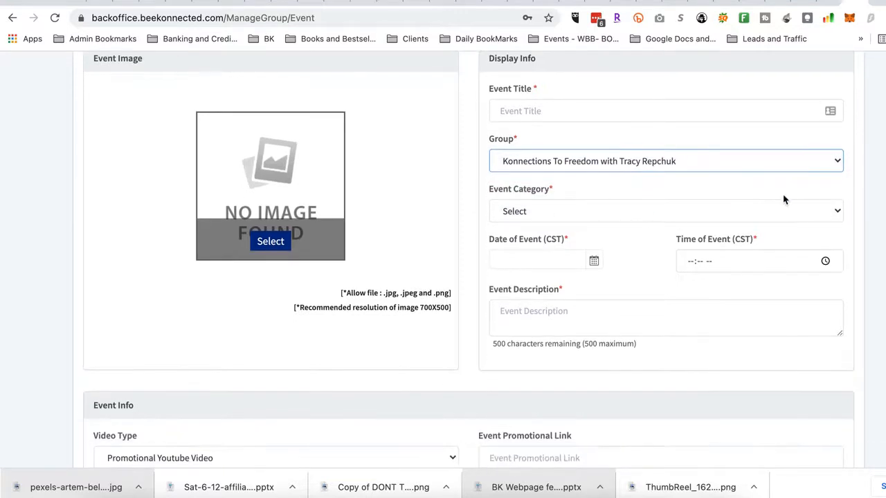
- Choose Speaking / Social Media / Marketing as the event category, then move to the date field
left_click(667, 211)
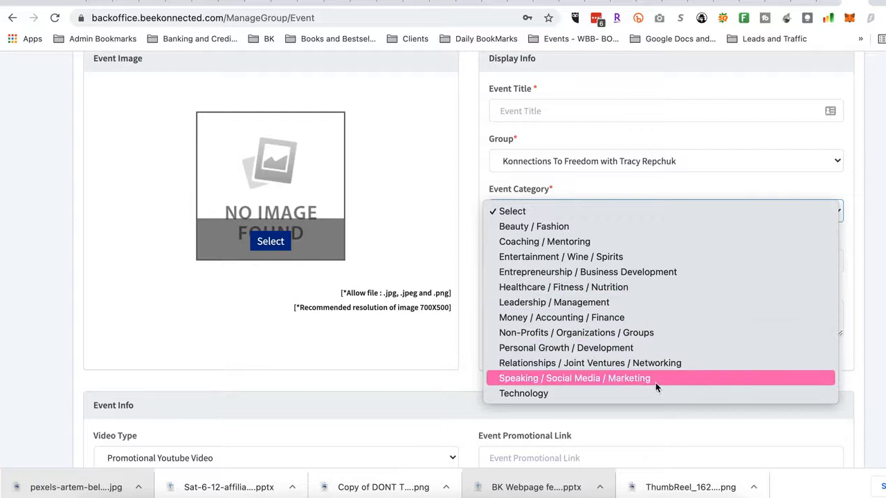
left_click(574, 378)
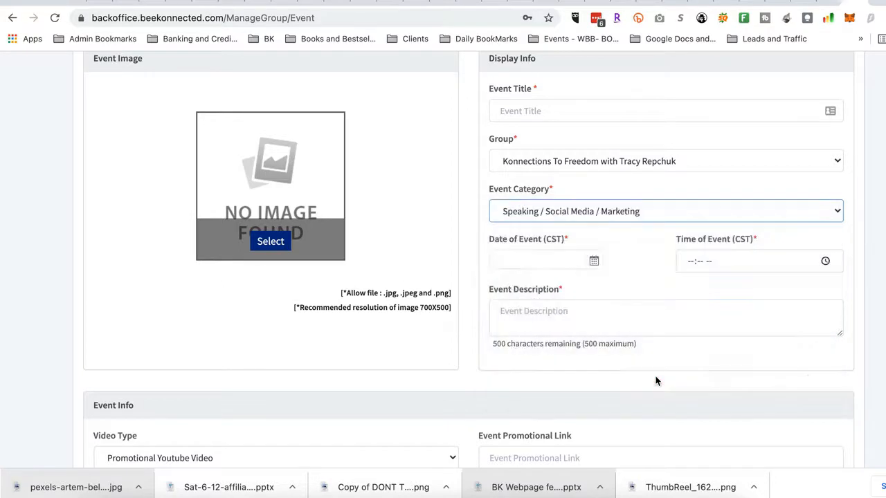
left_click(540, 260)
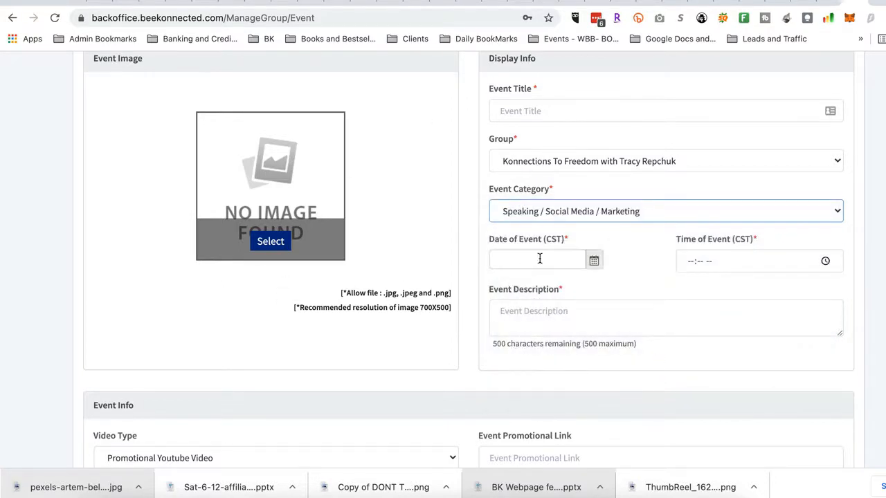
scroll("down", 3)
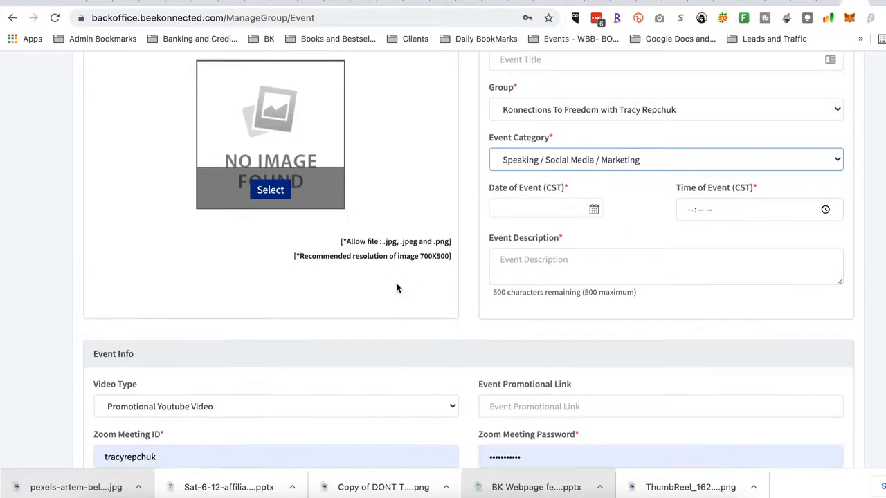
- Leave Video Type as YouTube and delete the prefilled Zoom Meeting ID
left_click(666, 266)
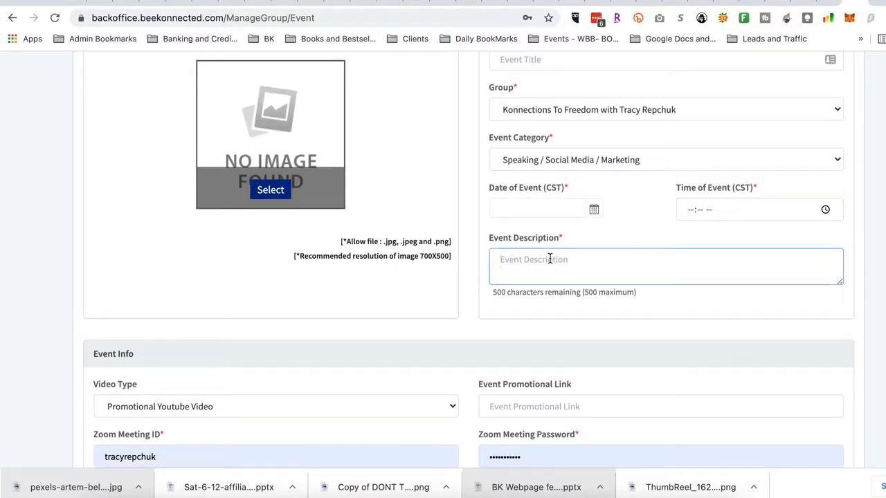
scroll("down", 3)
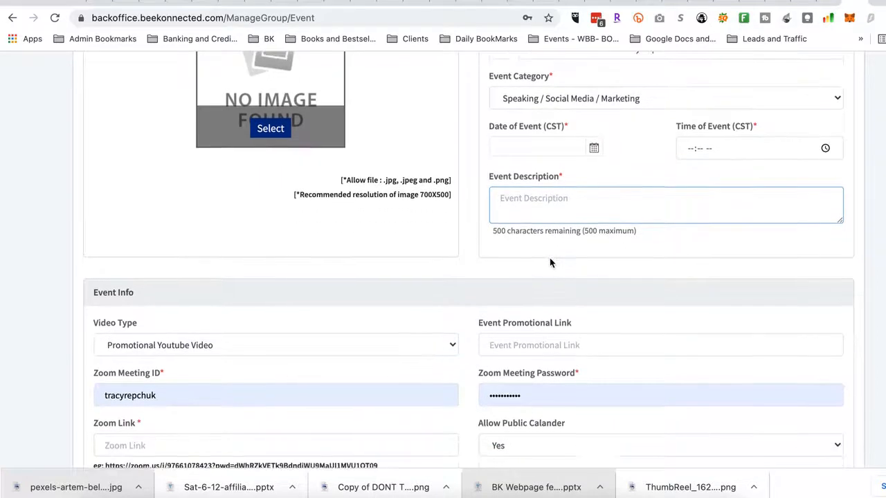
scroll("down", 3)
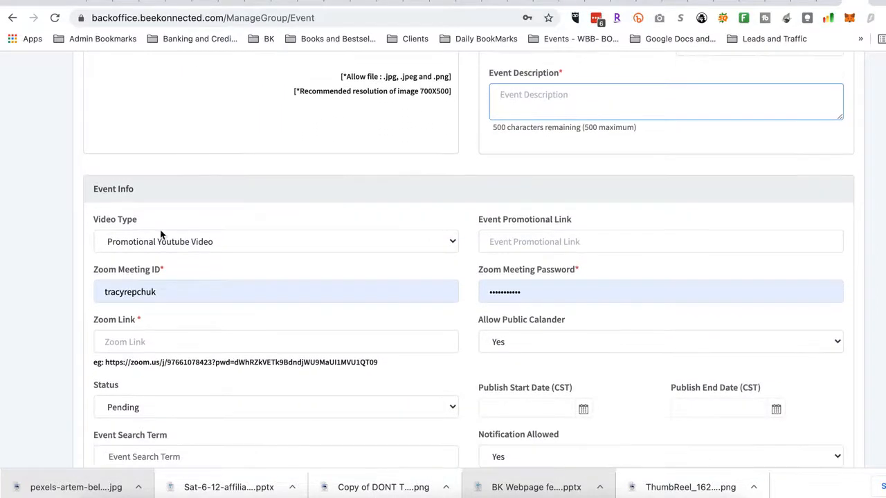
mouse_move(407, 249)
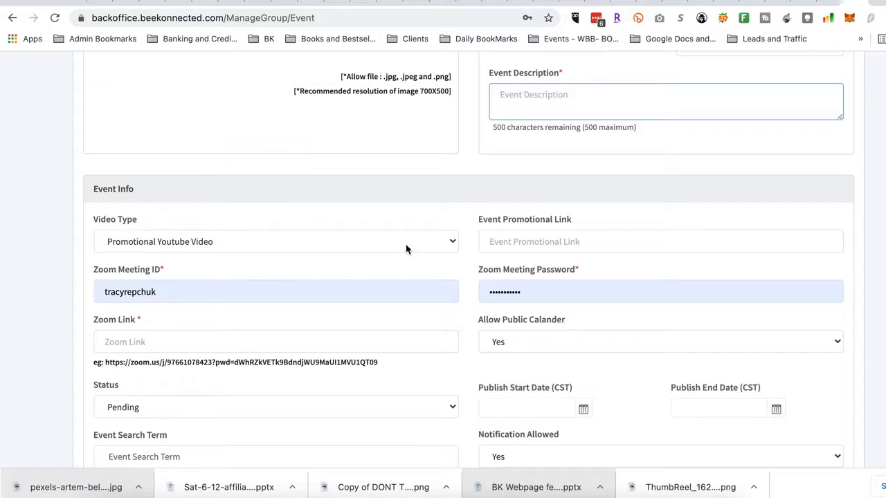
left_click(276, 242)
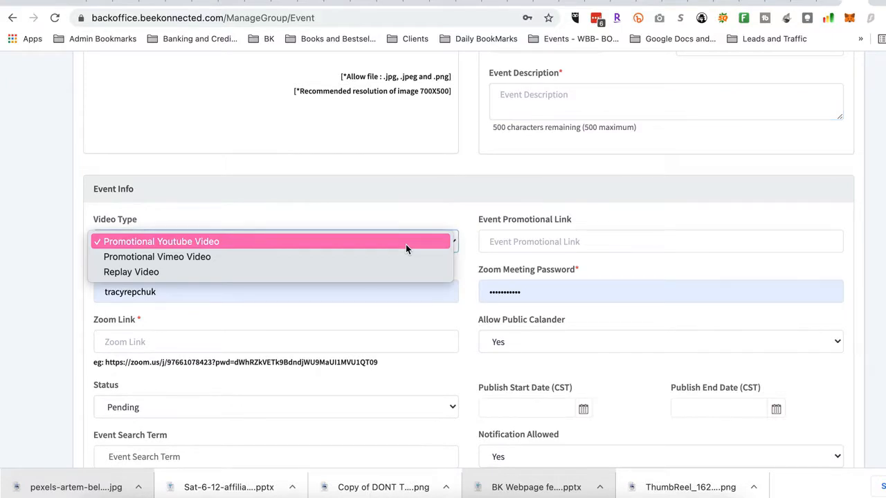
mouse_move(157, 257)
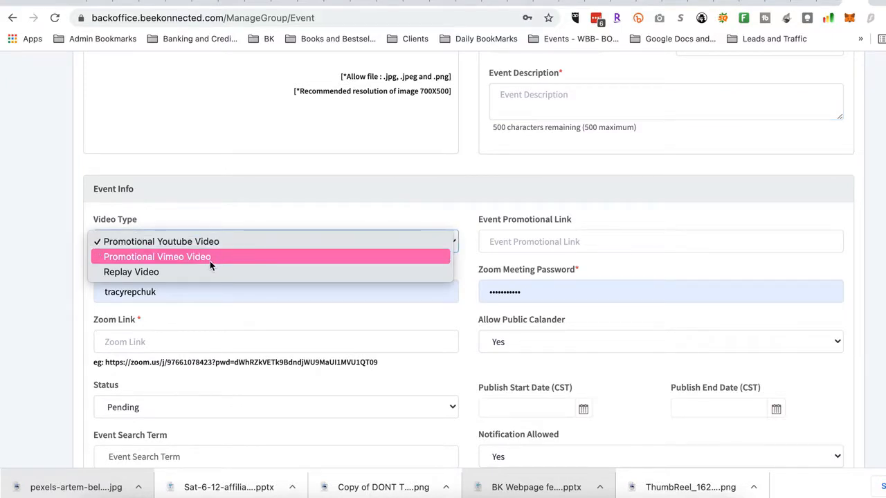
mouse_move(177, 272)
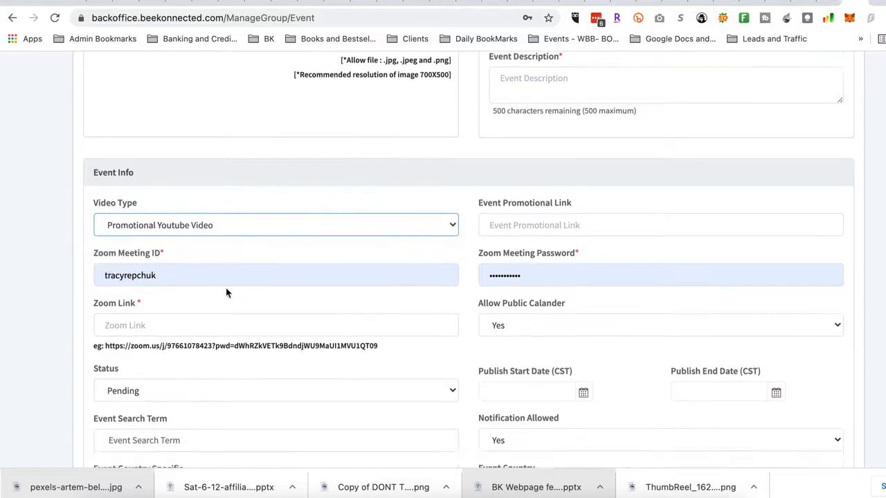
left_click(275, 275)
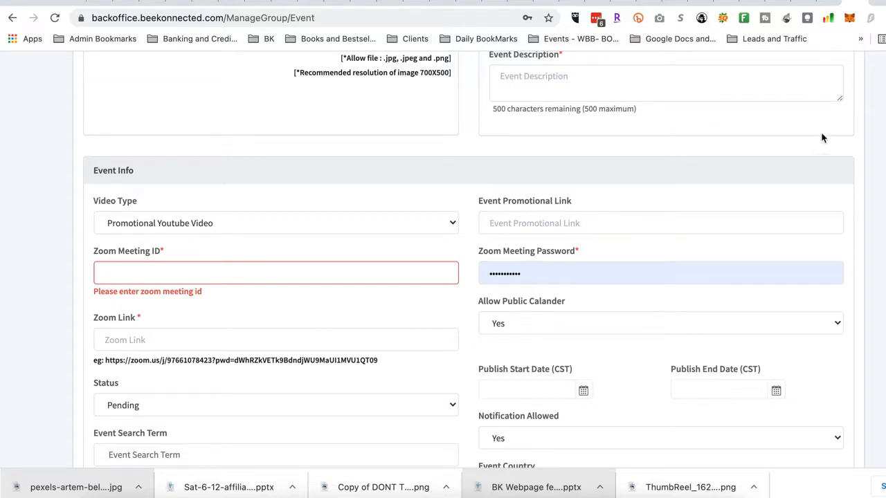
mouse_move(431, 11)
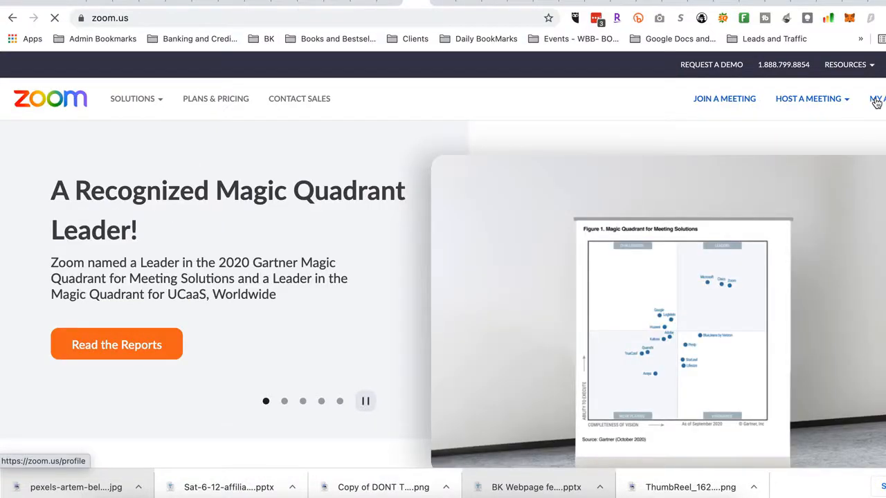
- Go from the Zoom profile to Webinars to list the upcoming Reach Millions TV Network occurrences
left_click(877, 99)
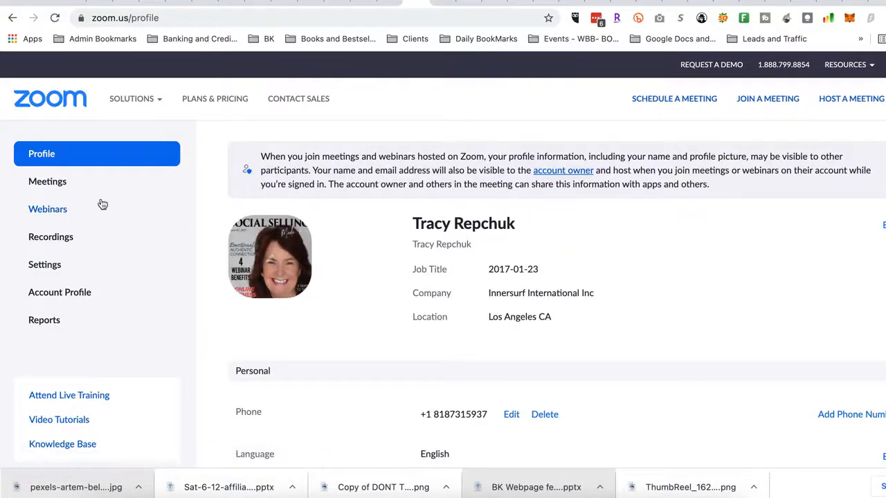
left_click(47, 209)
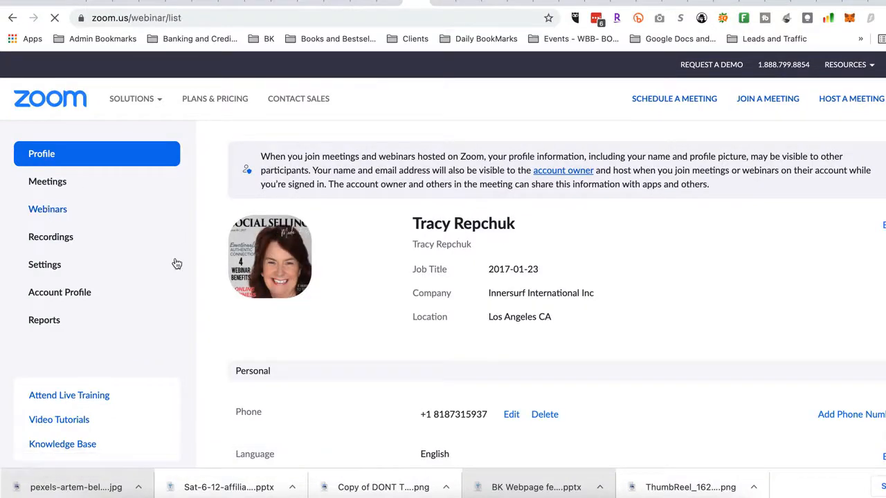
left_click(47, 209)
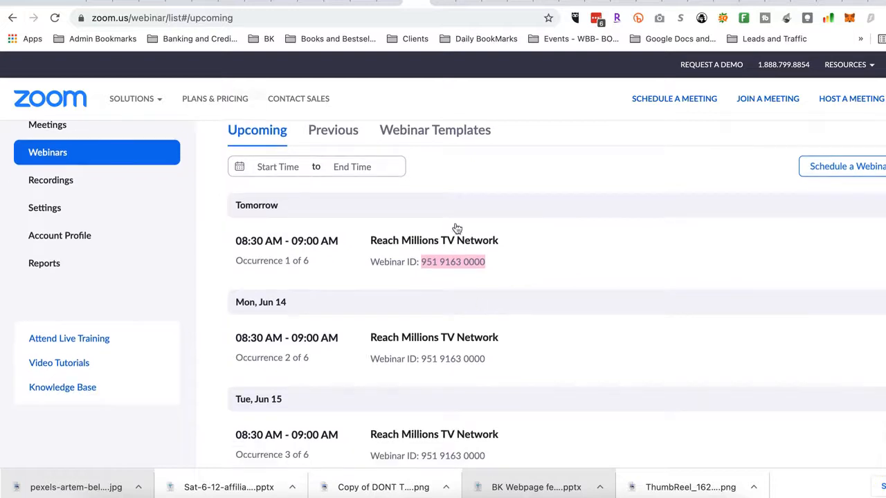
- Open the Reach Millions TV Network webinar and review its description and Jun 13–18 schedule
left_click(434, 240)
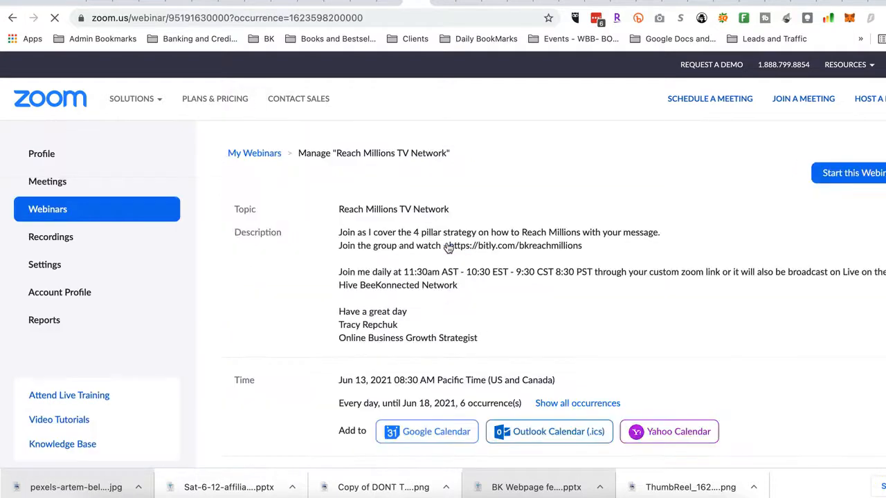
scroll("down", 3)
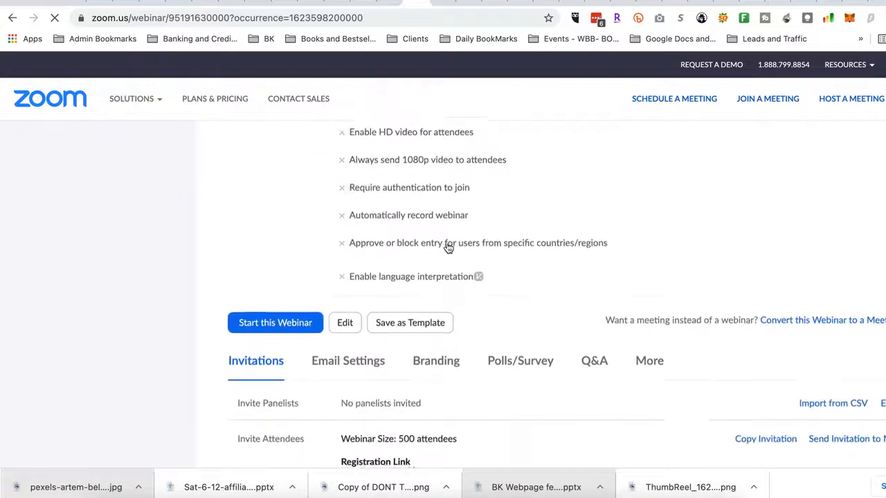
scroll("down", 3)
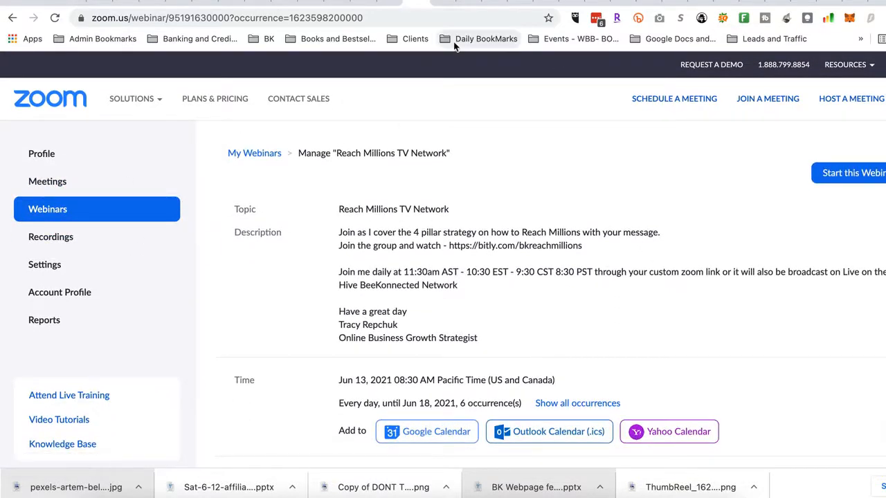
mouse_move(348, 227)
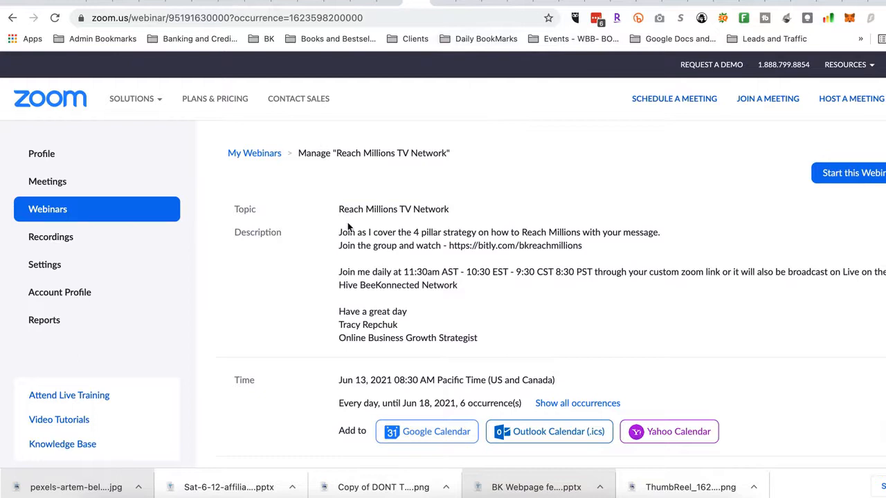
mouse_move(429, 227)
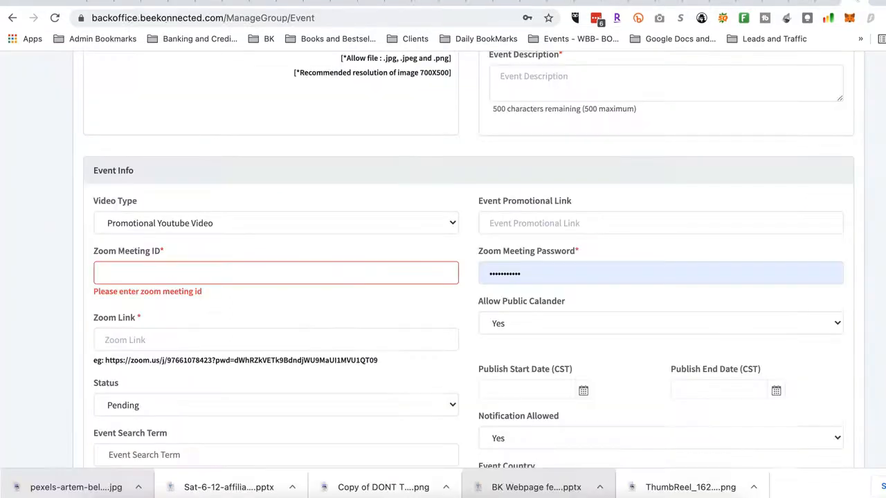
- Set the event Status to Published, leaving the Zoom link empty
left_click(275, 273)
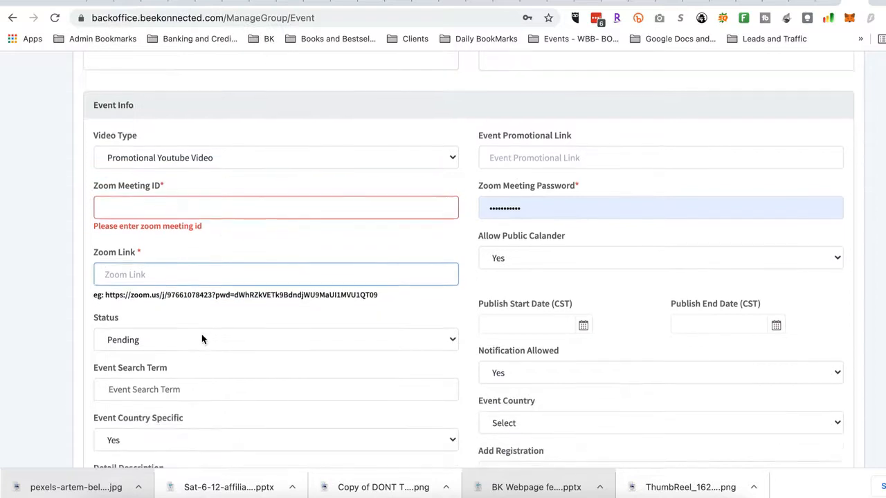
left_click(274, 340)
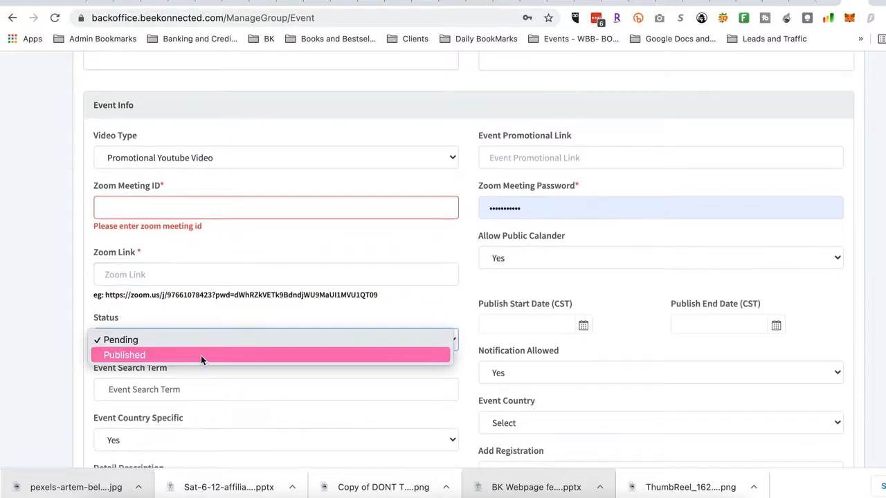
left_click(125, 354)
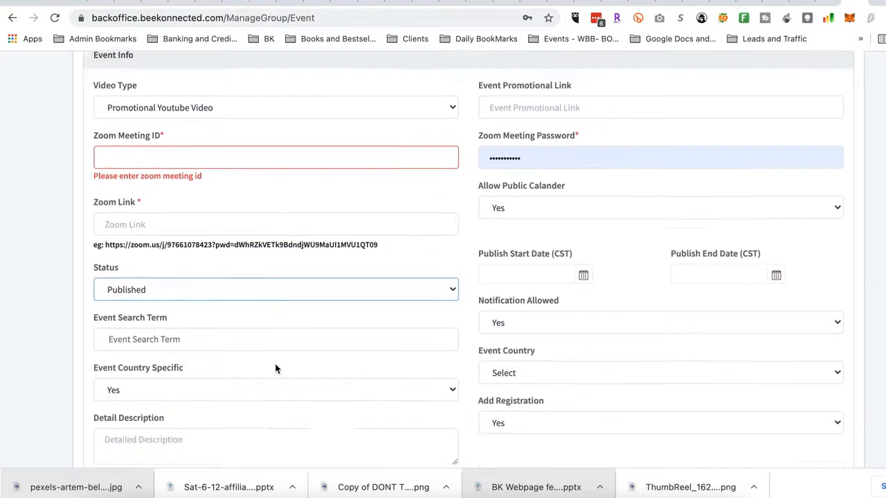
scroll("down", 3)
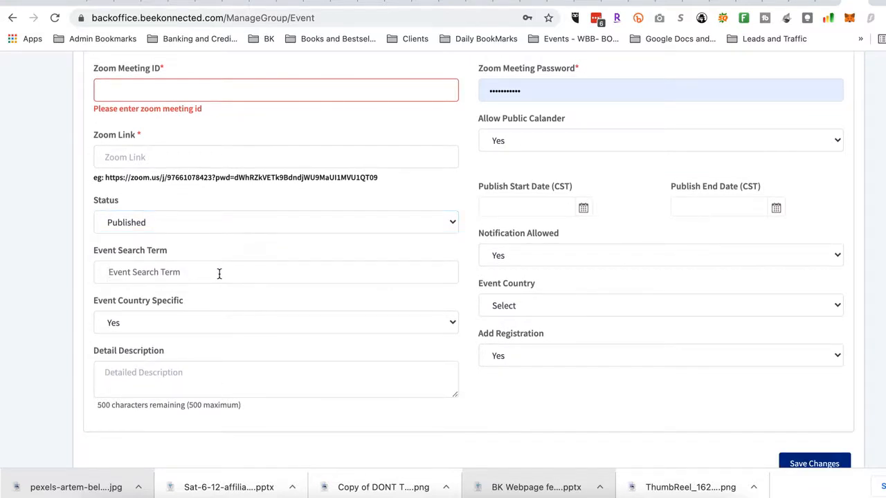
- Add online marketing, social media and getting published as event search-term tags
type("online mark")
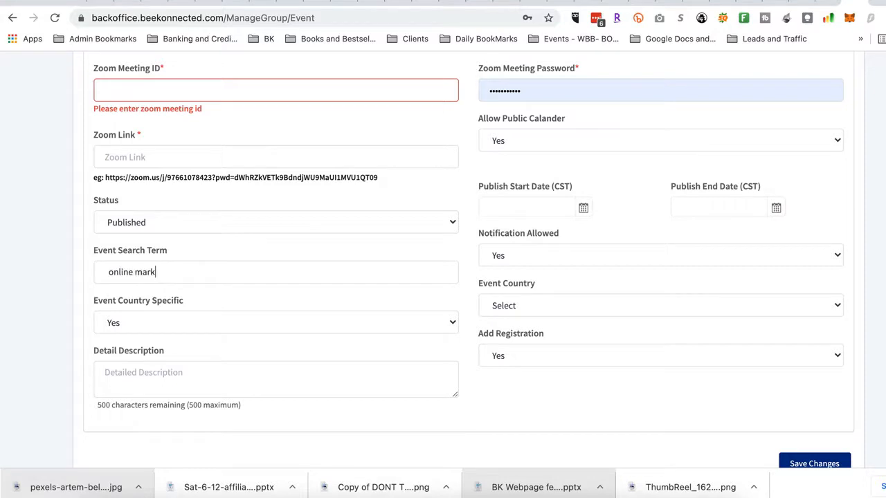
type("social")
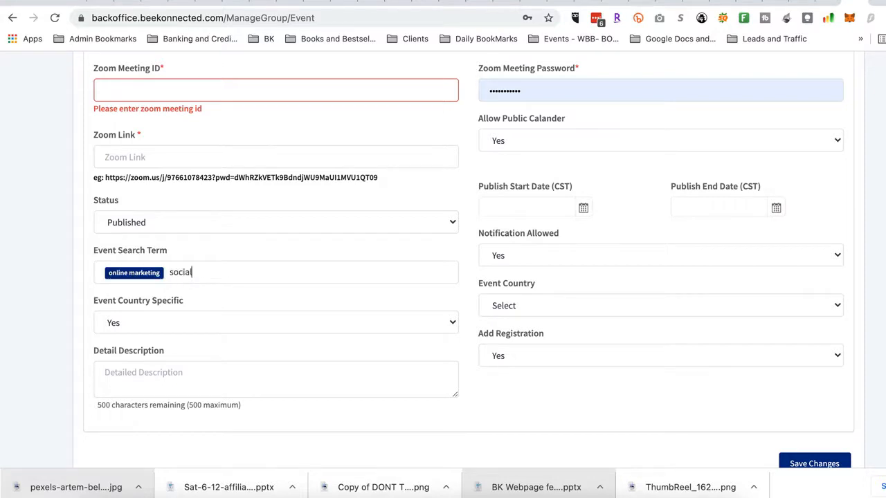
key("Enter")
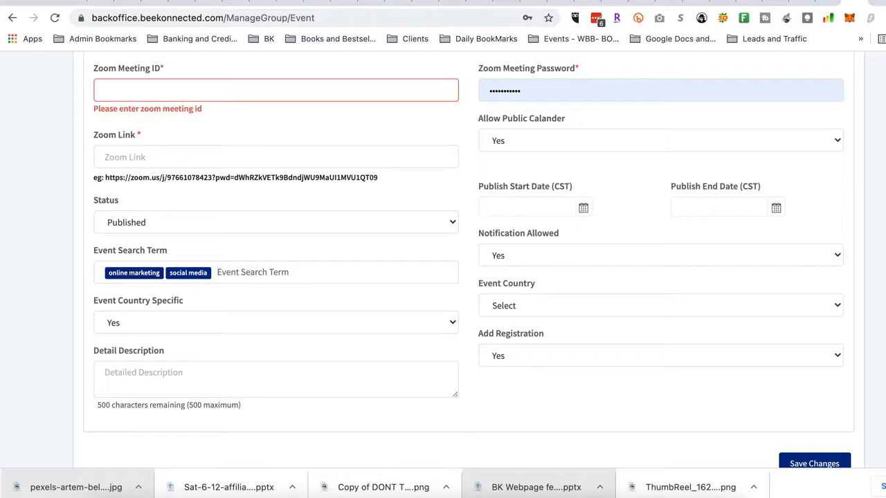
type("getting published")
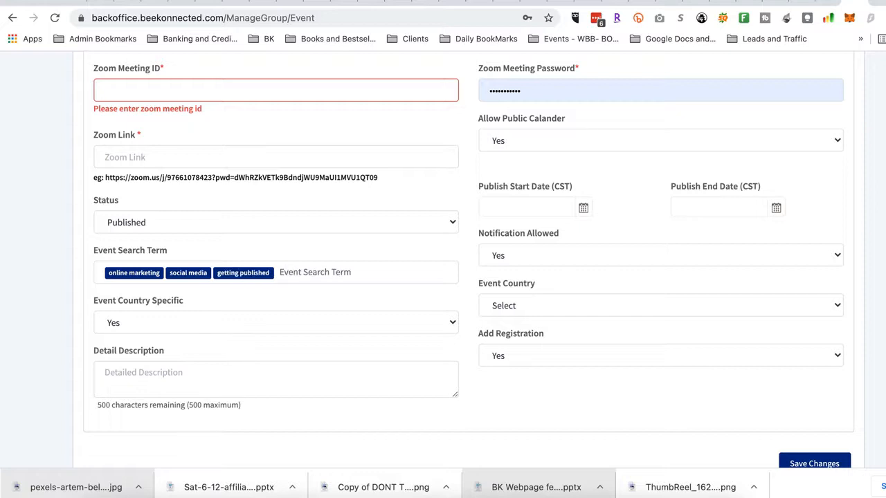
scroll("down", 3)
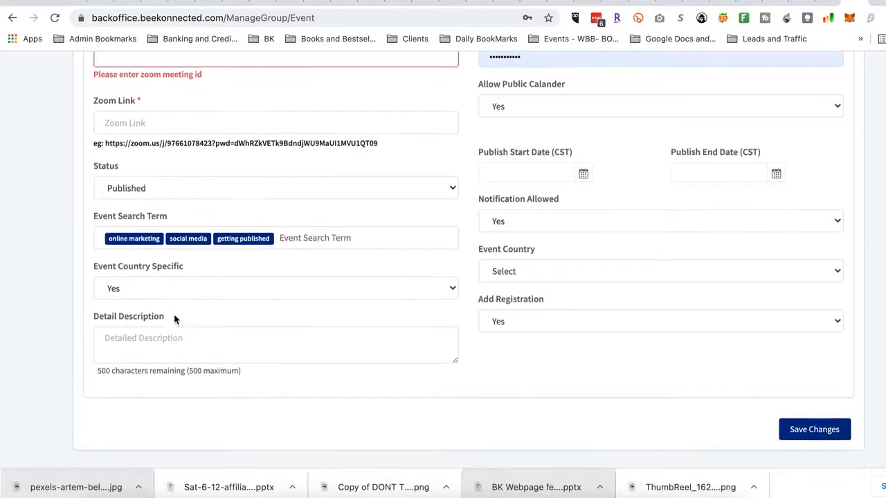
- Set Event Country Specific to No, removing the event country field
left_click(275, 287)
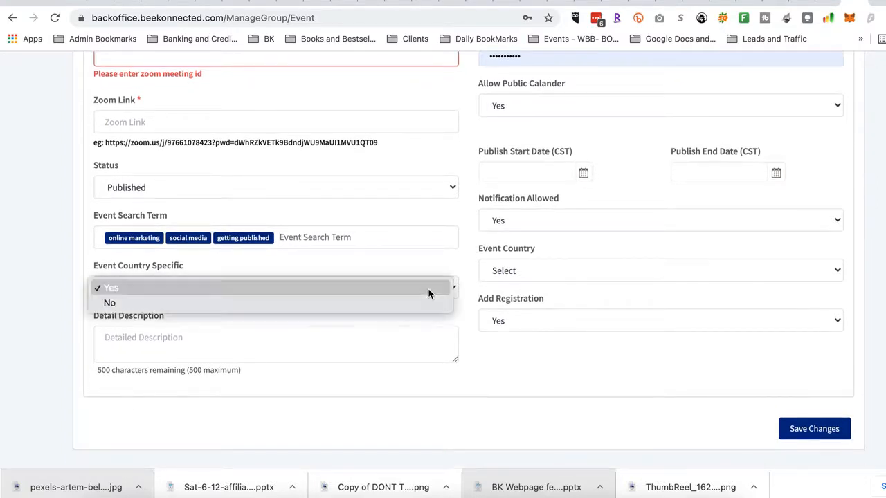
left_click(110, 302)
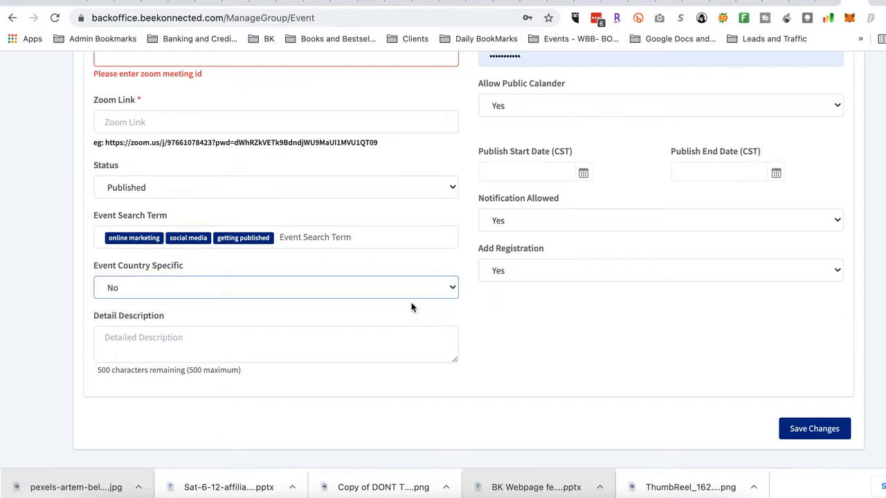
scroll("down", 3)
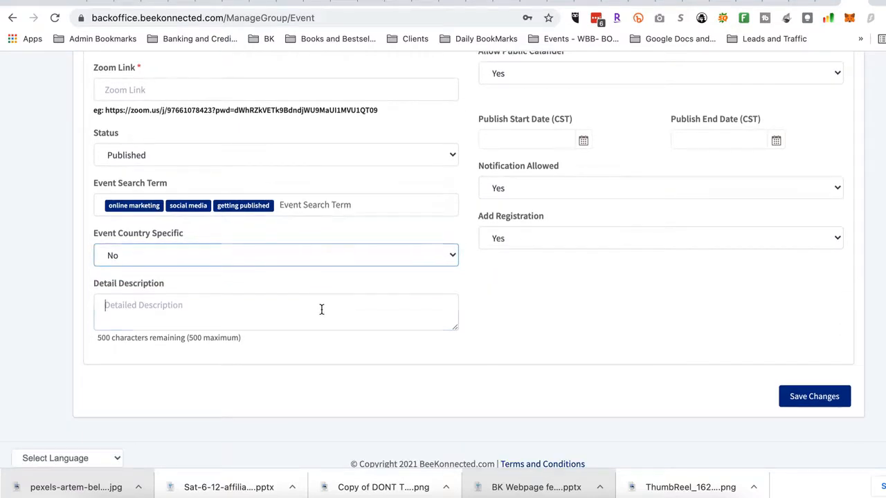
- Check that Notification Allowed and Add Registration both stay Yes
left_click(275, 311)
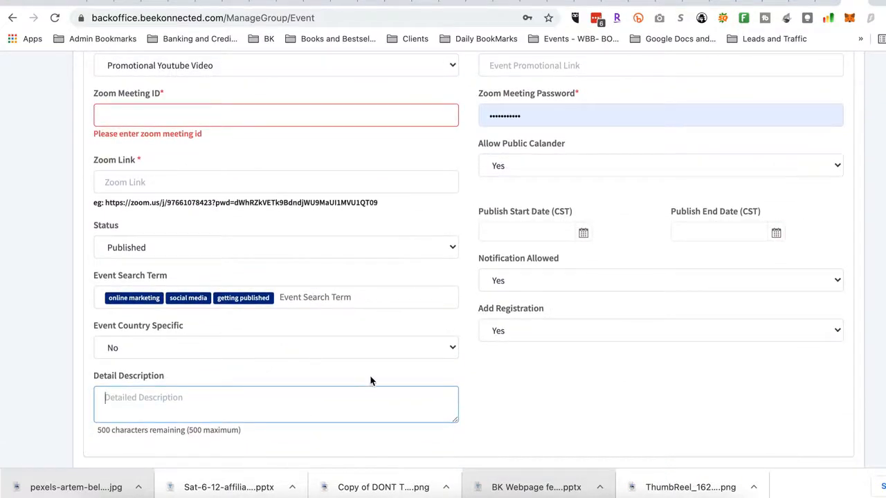
left_click(526, 232)
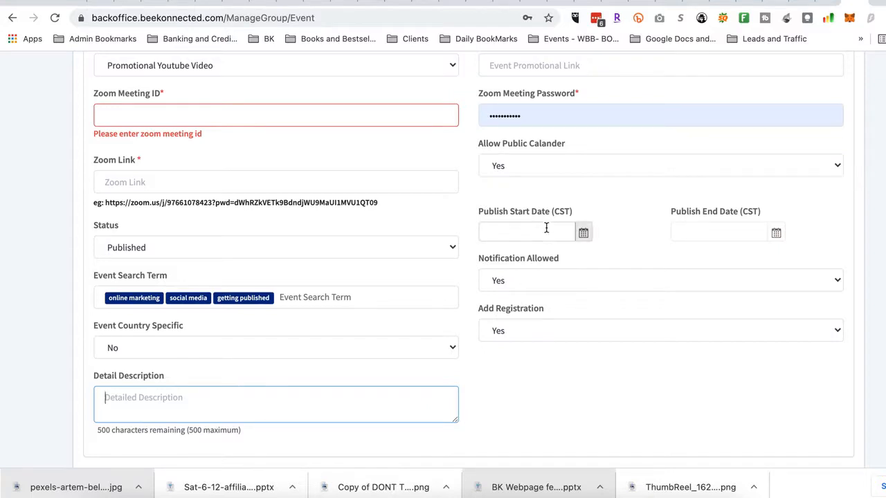
scroll("down", 3)
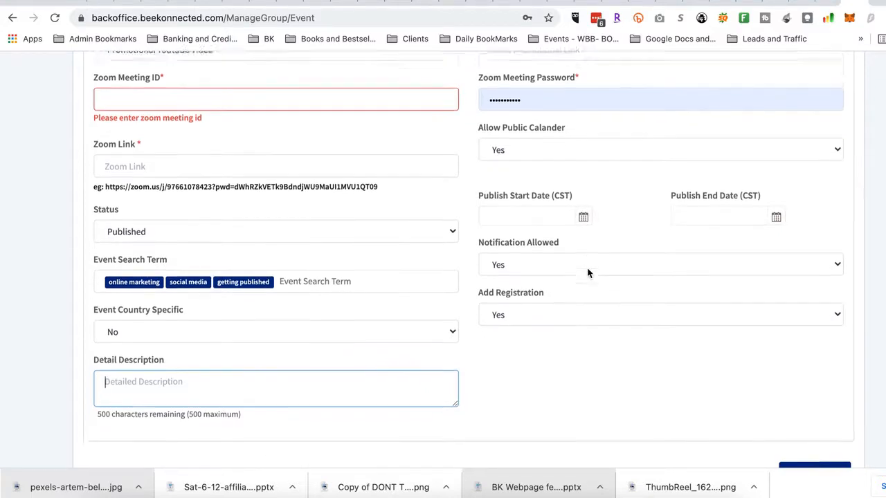
scroll("down", 3)
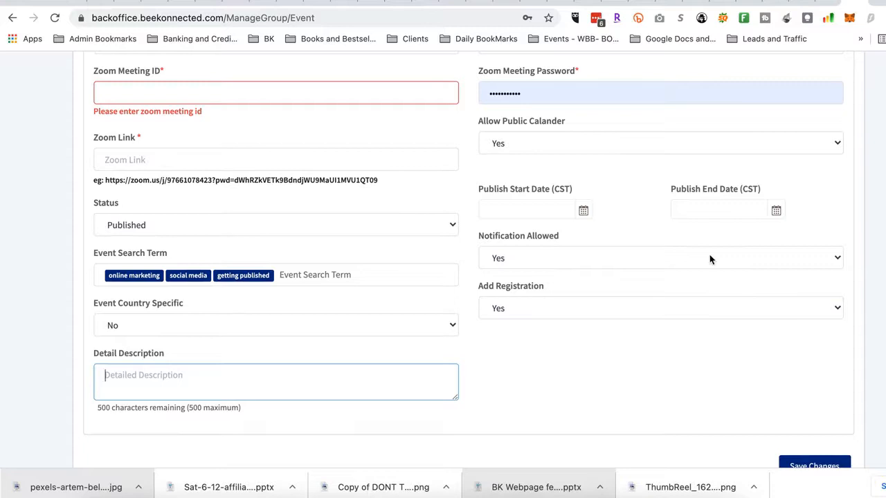
left_click(660, 257)
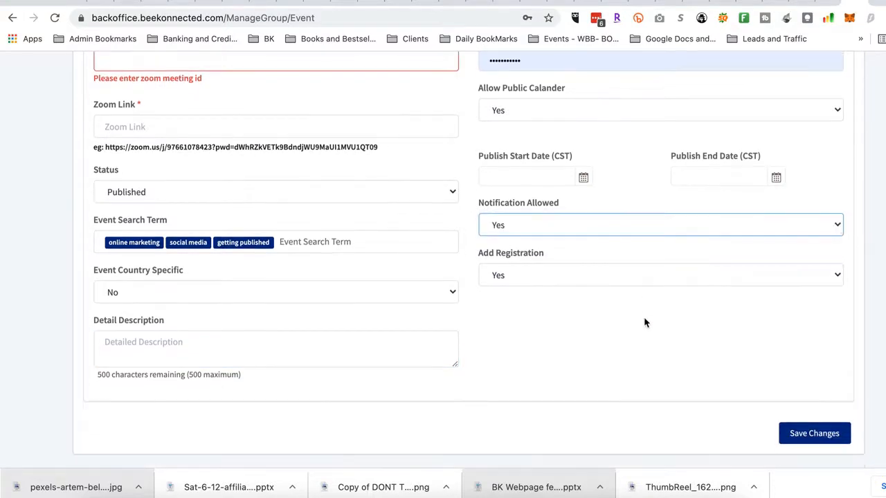
mouse_move(544, 269)
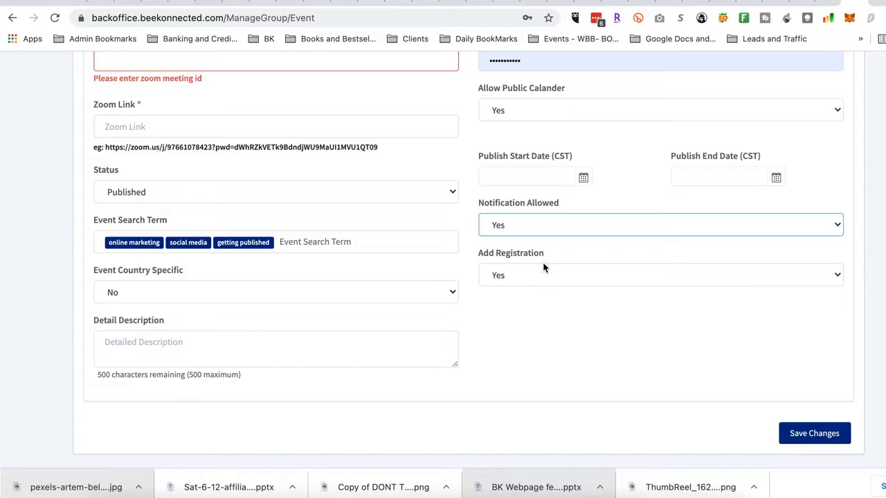
mouse_move(629, 283)
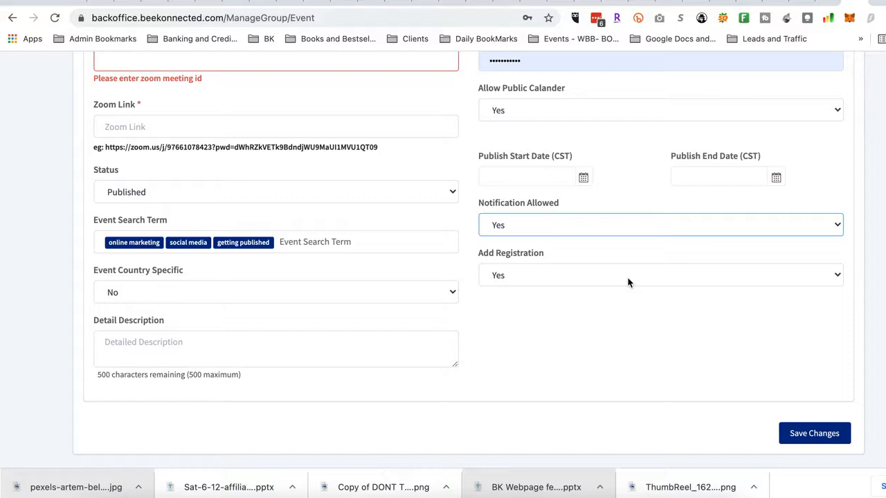
mouse_move(555, 302)
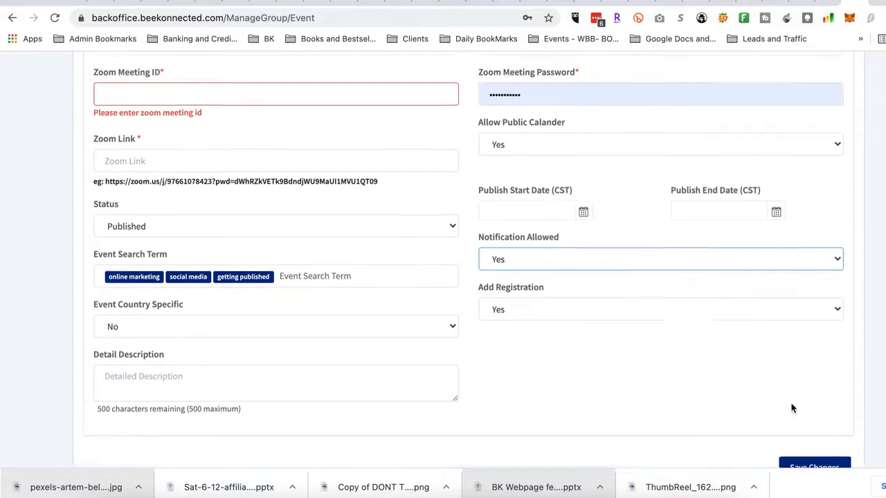
- Scroll up to the empty Event Image panel and its Select button
scroll("up", 3)
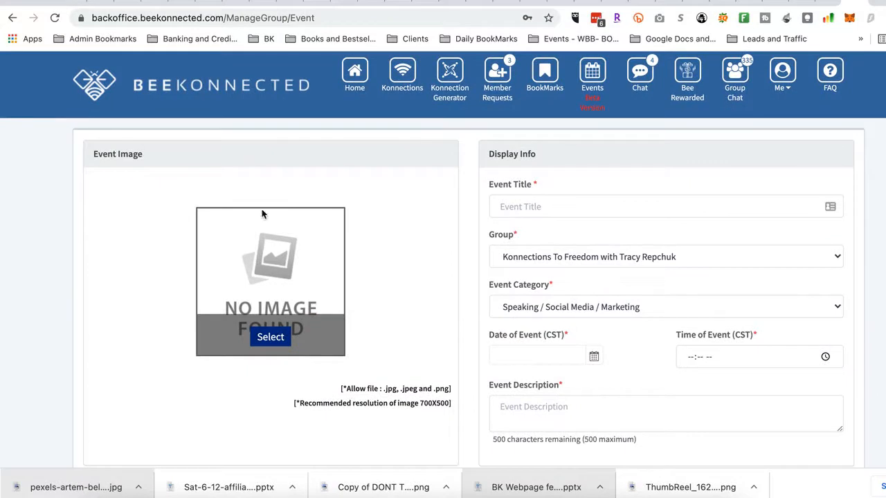
mouse_move(289, 347)
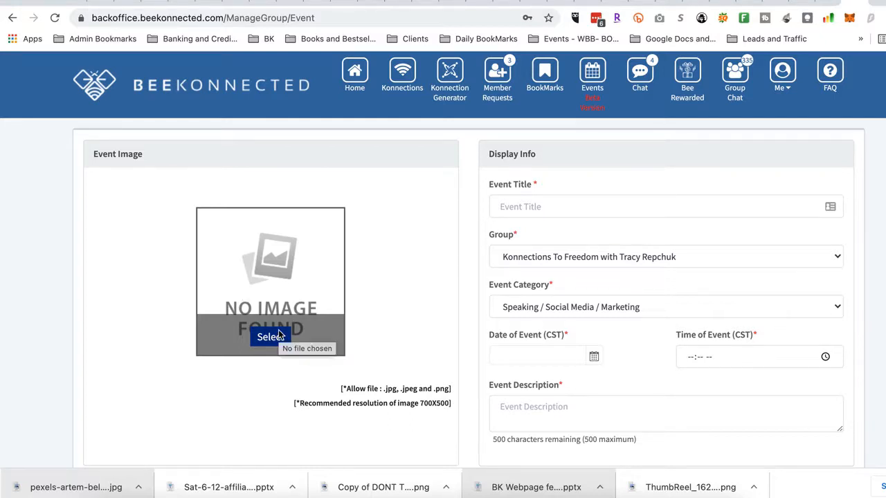
mouse_move(273, 277)
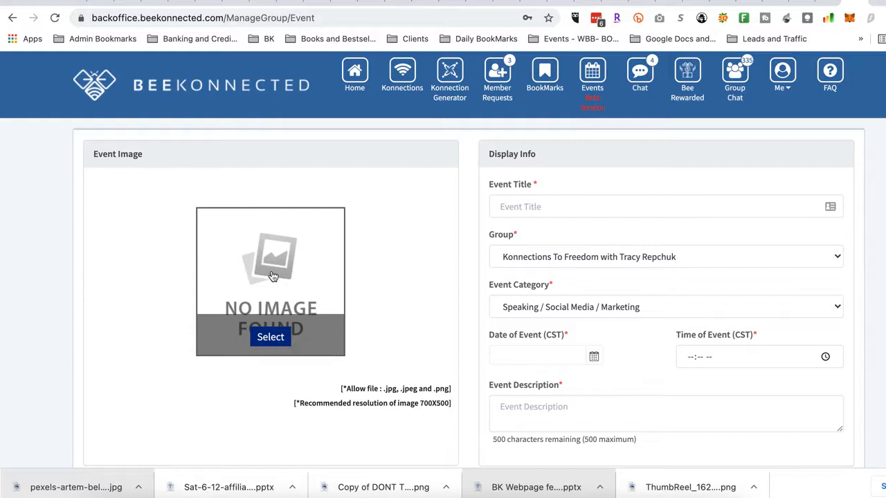